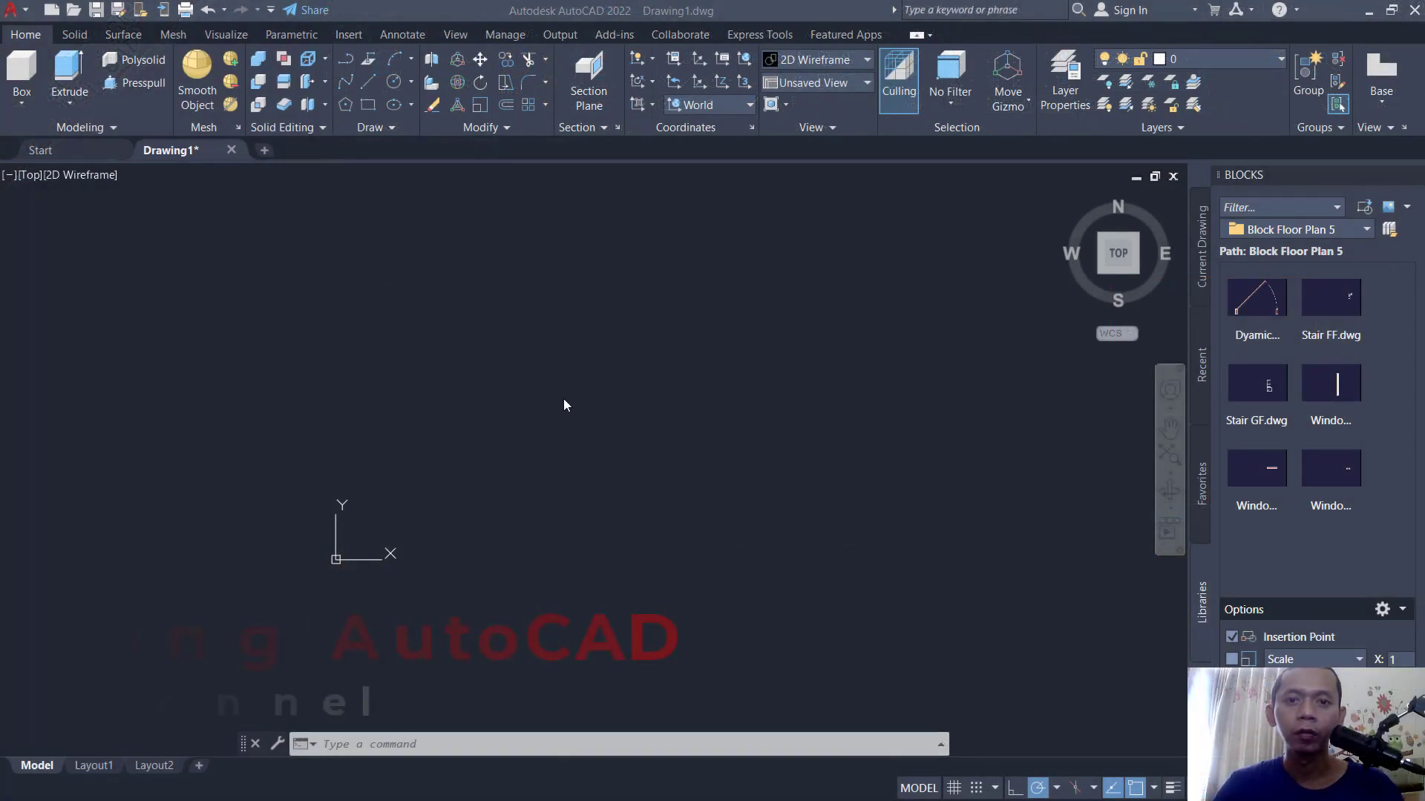
{"action": "mouse_move", "coordinate": [620, 351]}
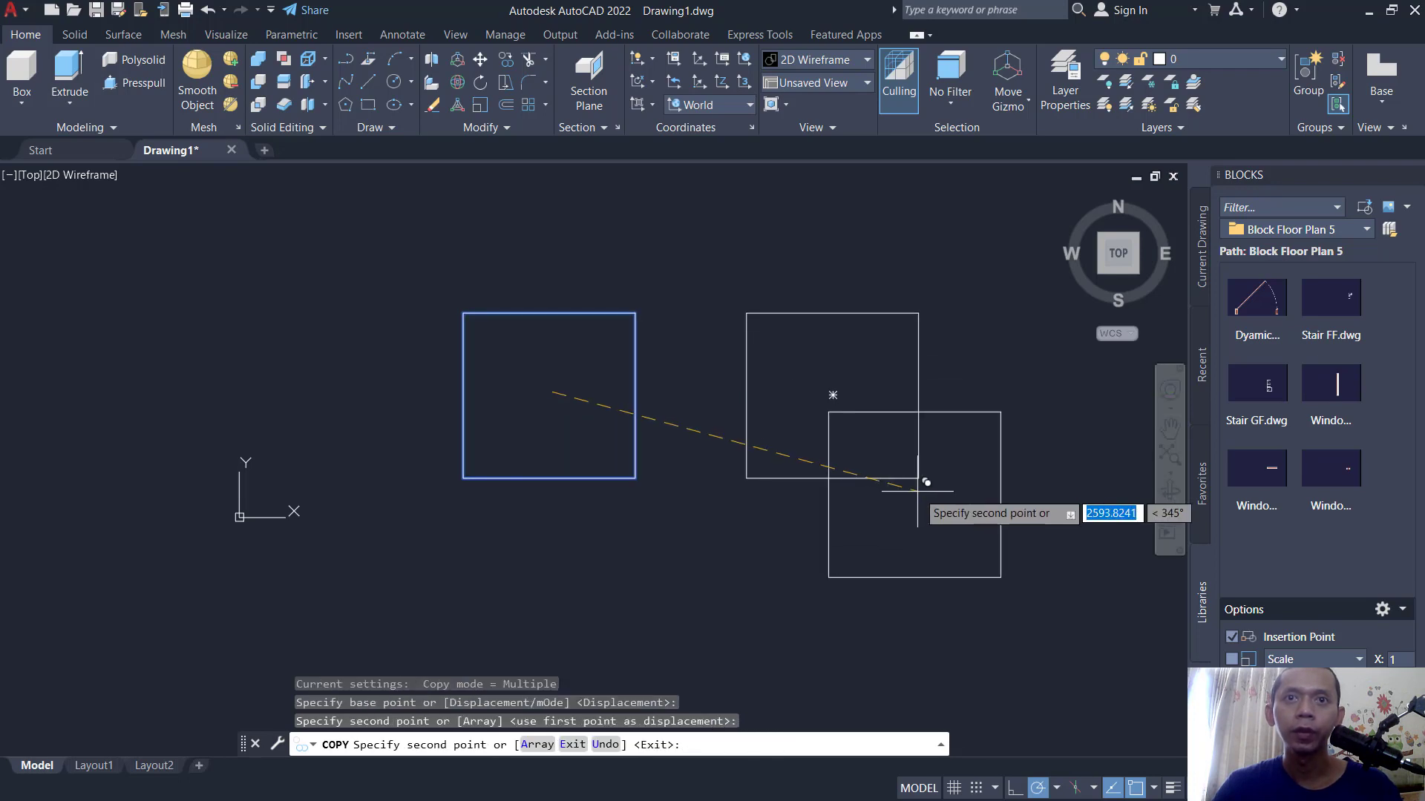
Finish copying the square and enter the ALIGN command.
{"action": "key", "text": "Escape"}
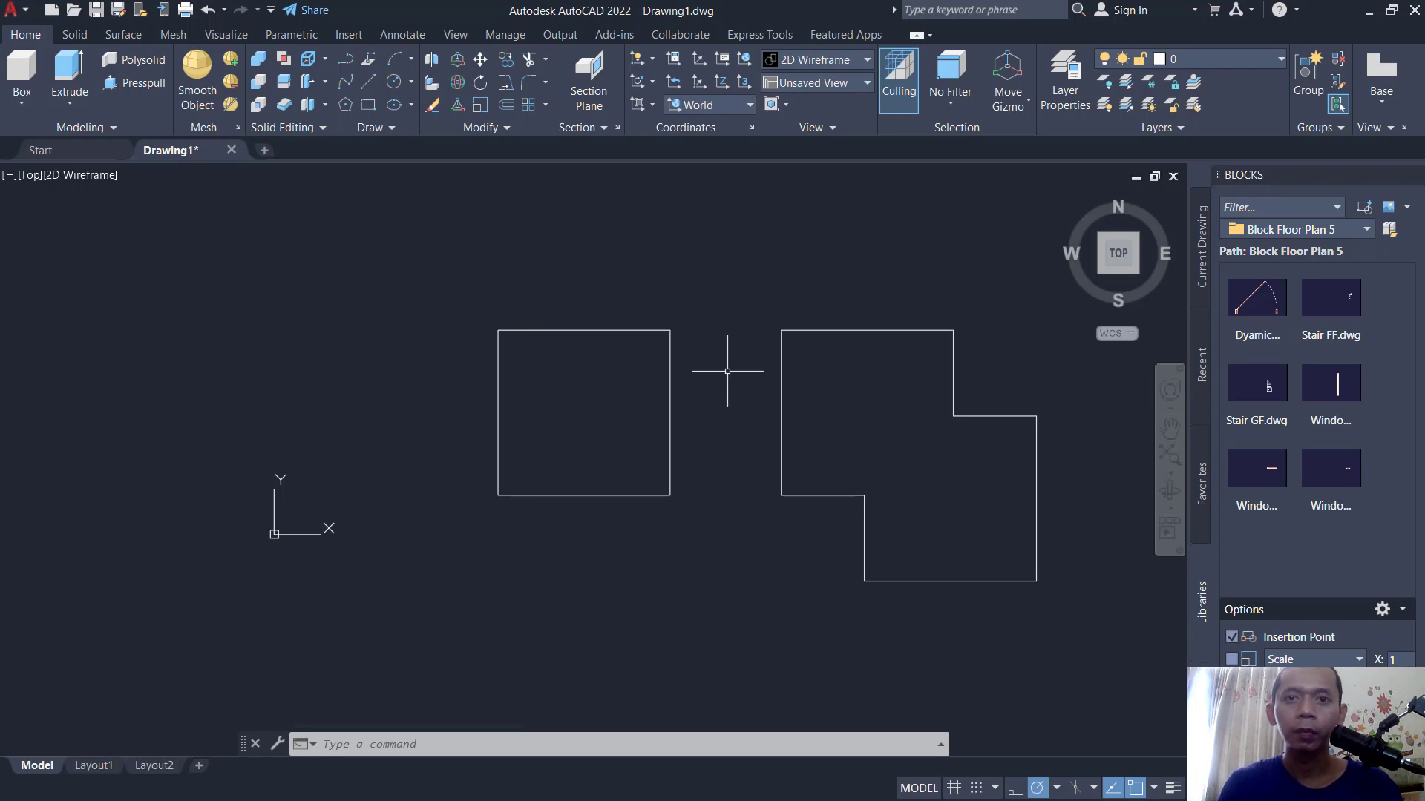
{"action": "type", "text": "ALIGN Specify first source point:"}
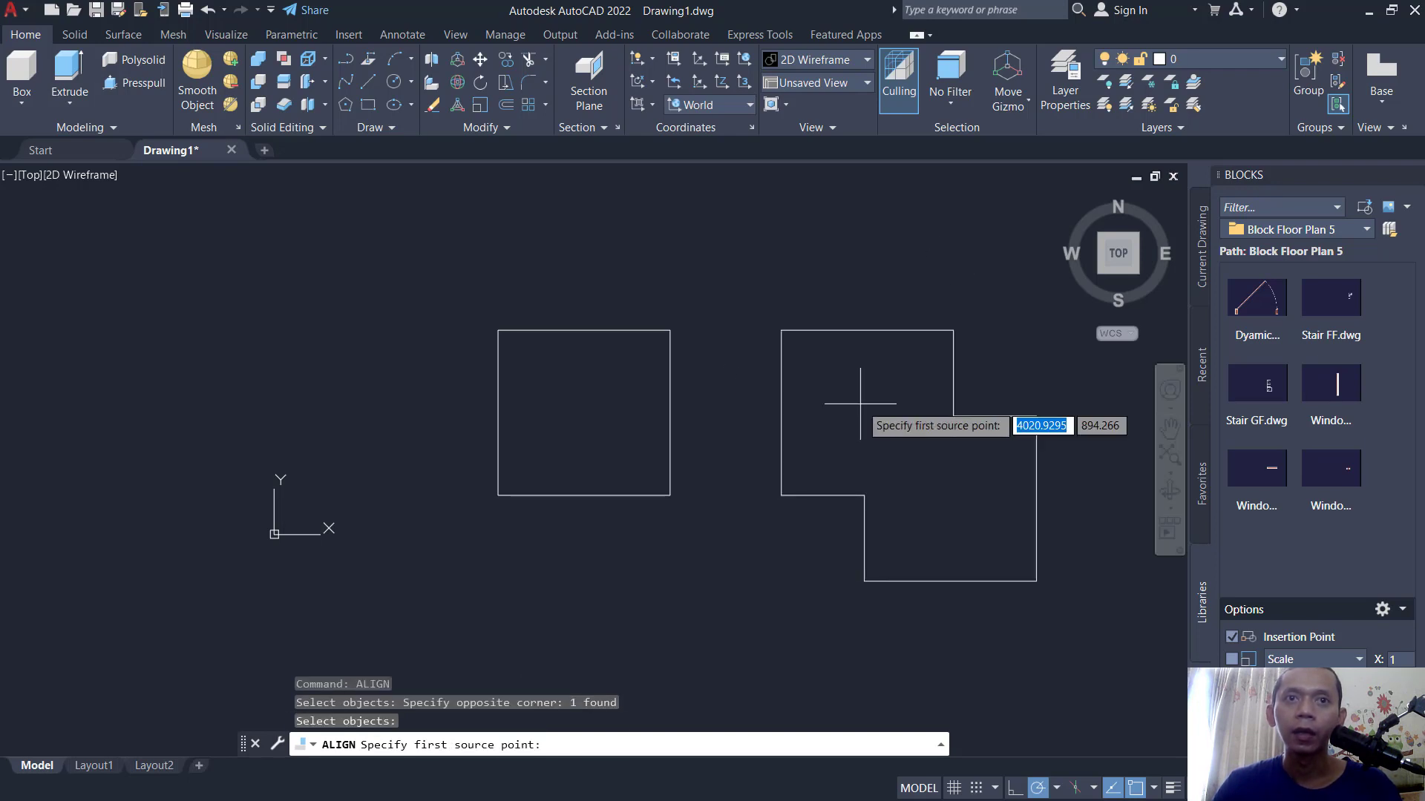
{"action": "mouse_move", "coordinate": [1023, 591]}
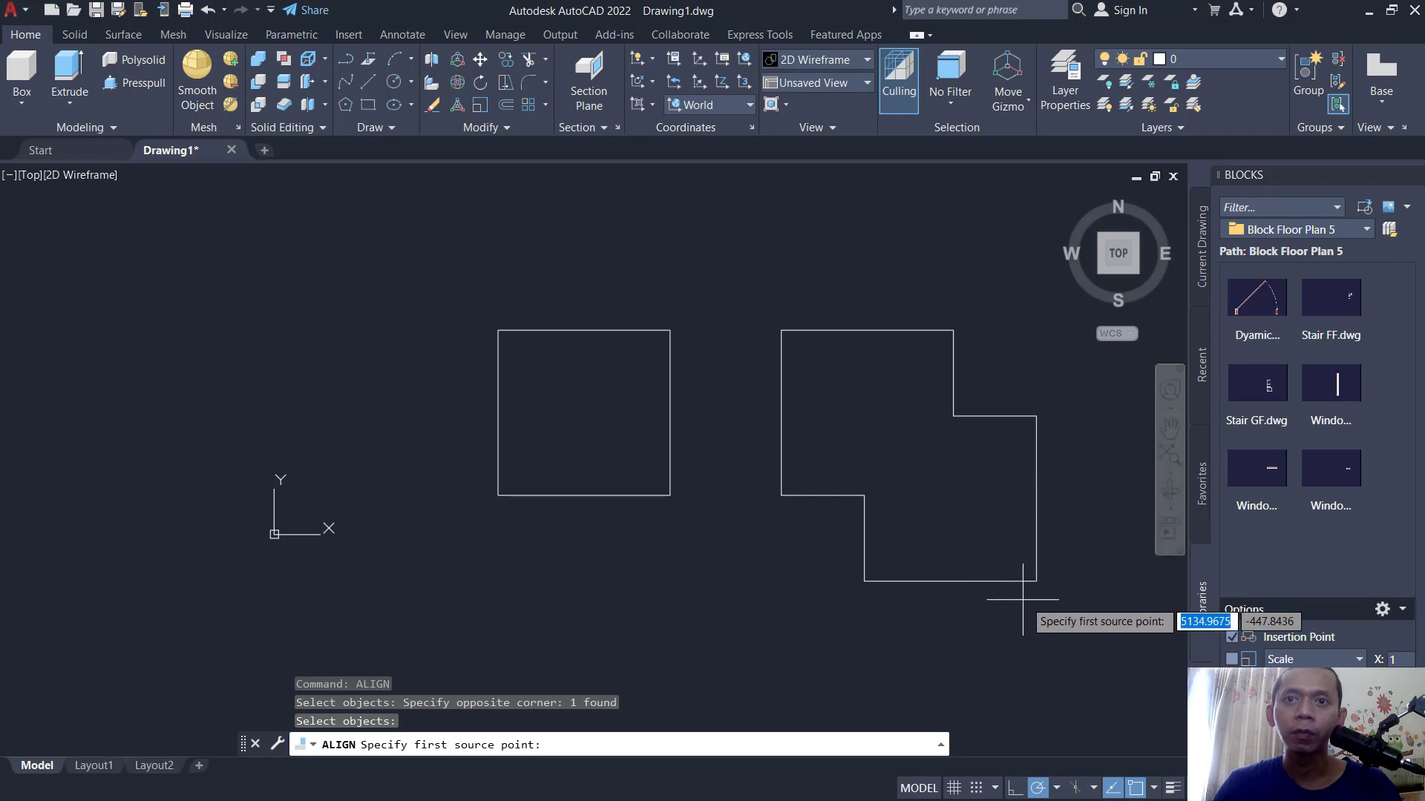
Align the L's bottom-right corner to the square's top-right corner, scaling to fit.
{"action": "left_click", "coordinate": [1029, 577]}
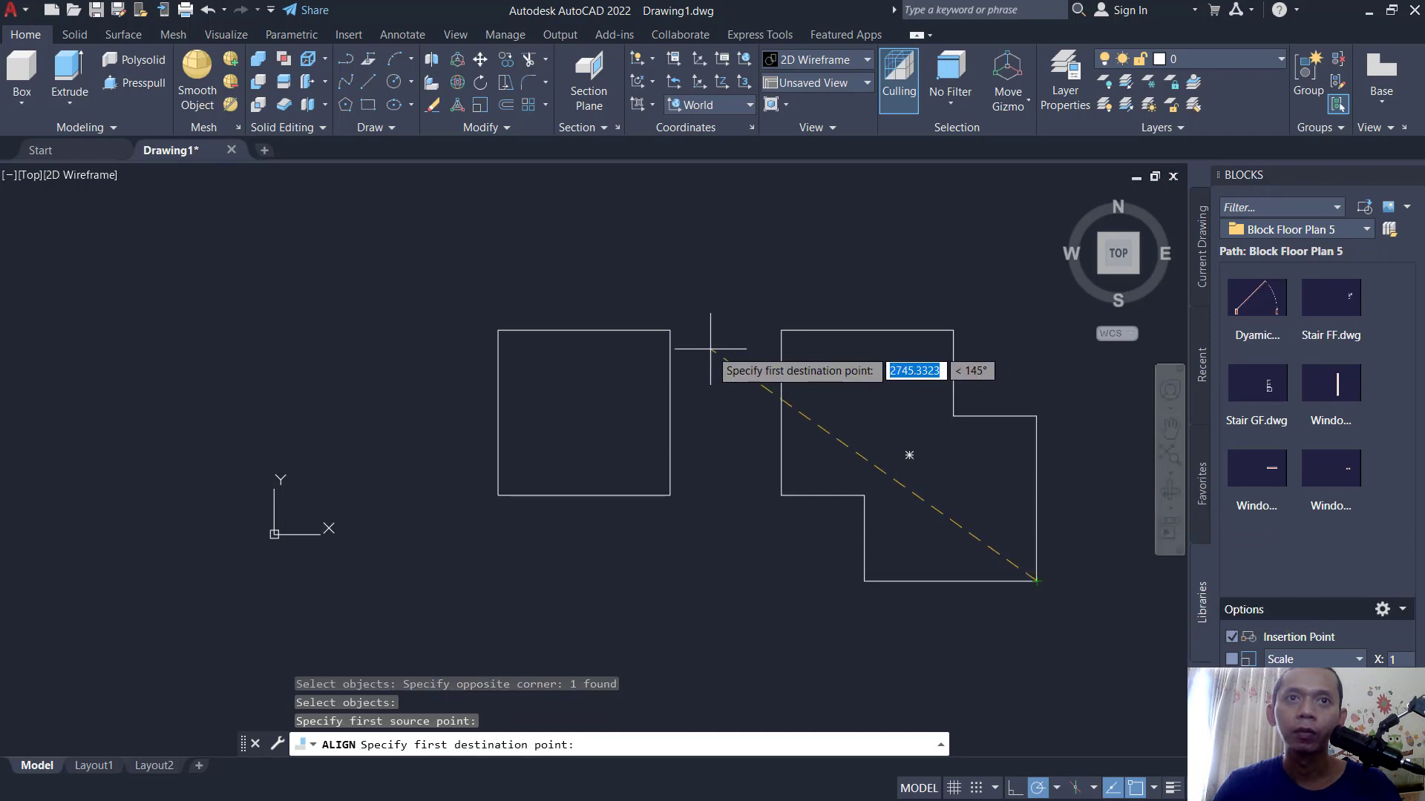
{"action": "left_click", "coordinate": [672, 331]}
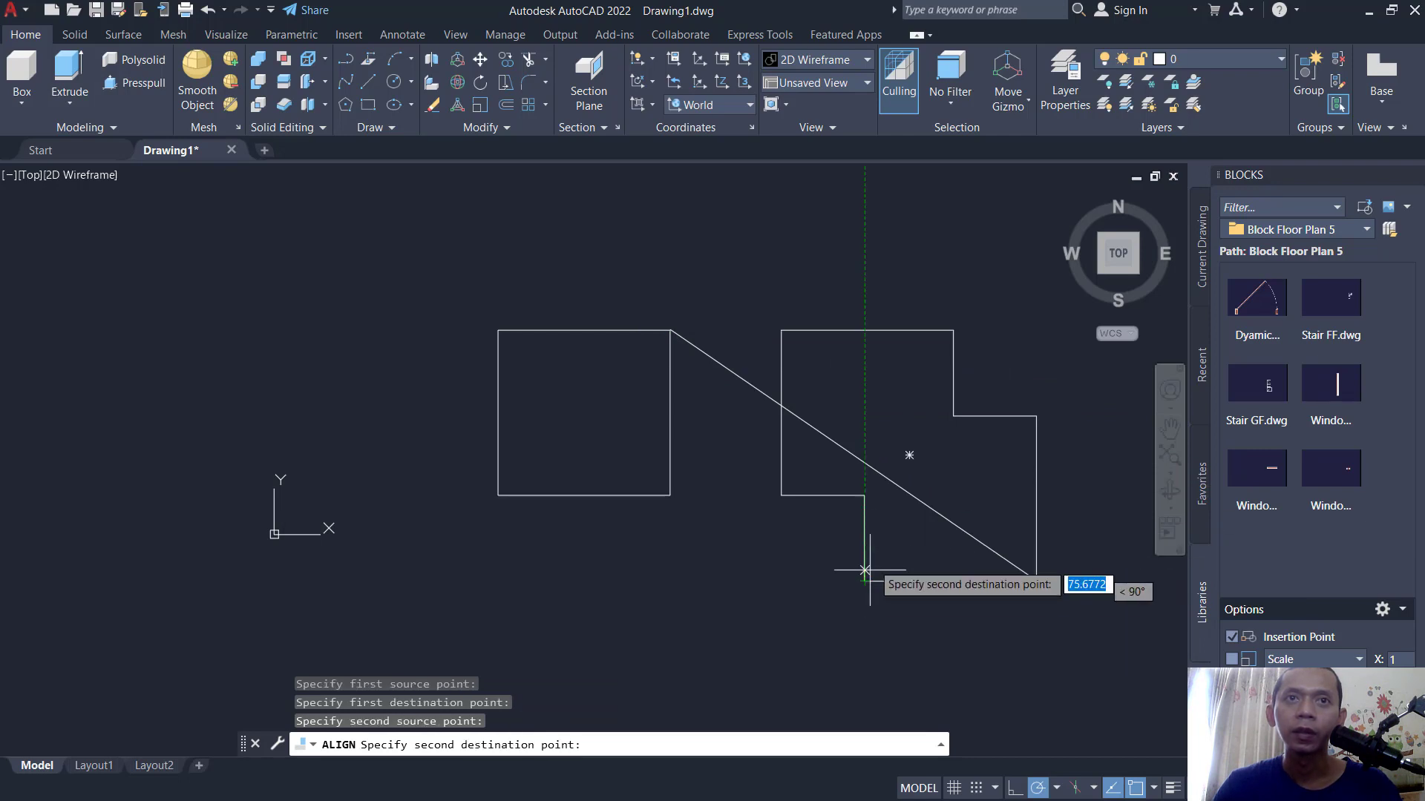
{"action": "mouse_move", "coordinate": [498, 330]}
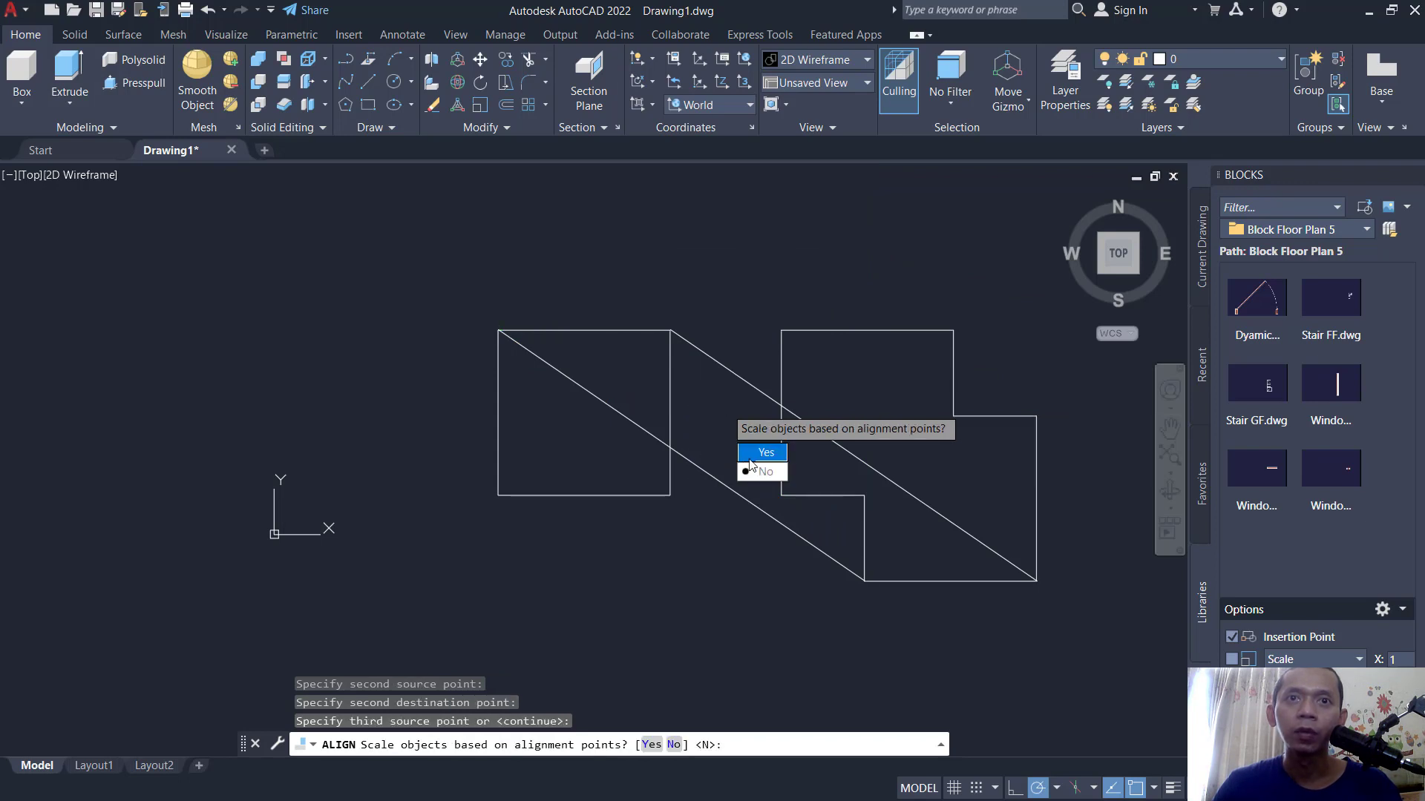
{"action": "mouse_move", "coordinate": [900, 571]}
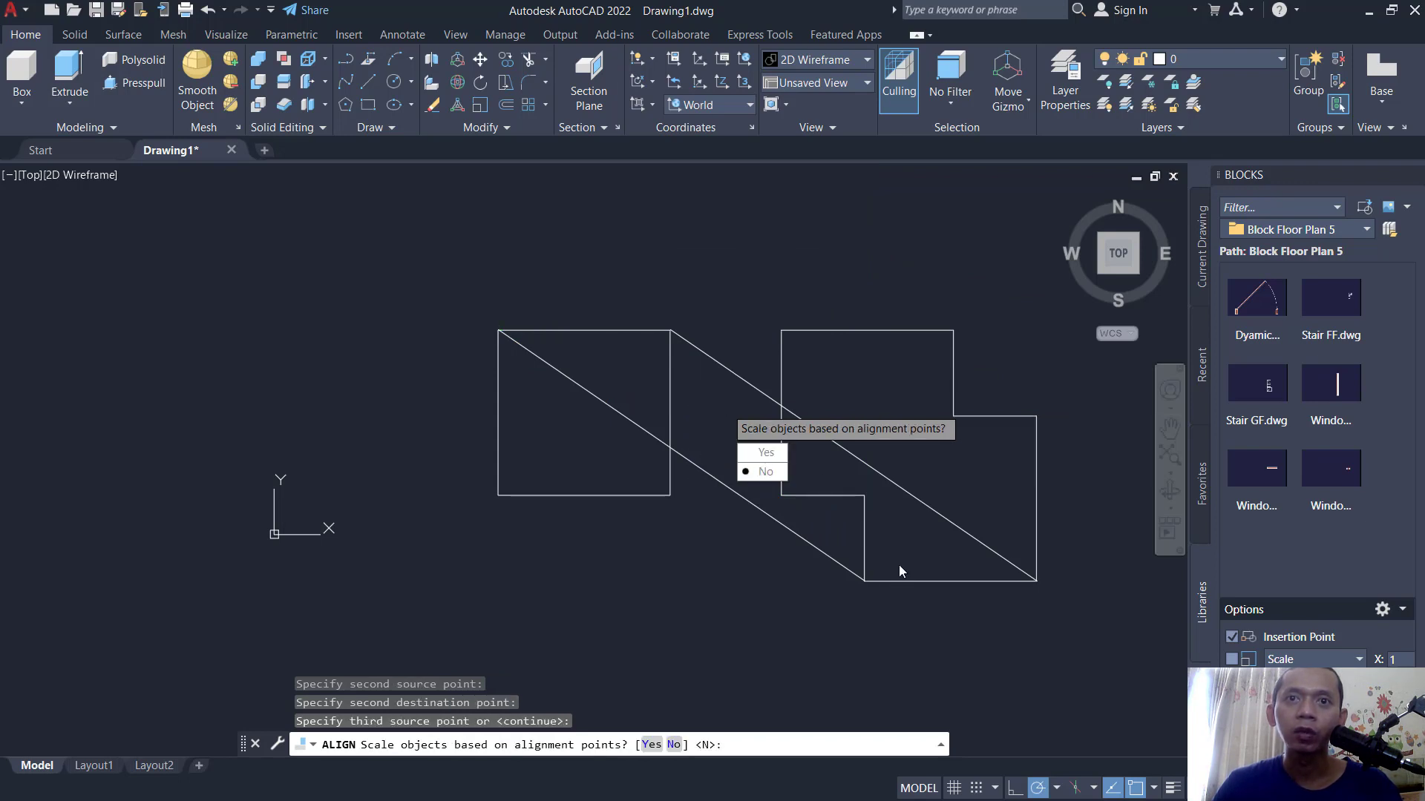
{"action": "mouse_move", "coordinate": [923, 550]}
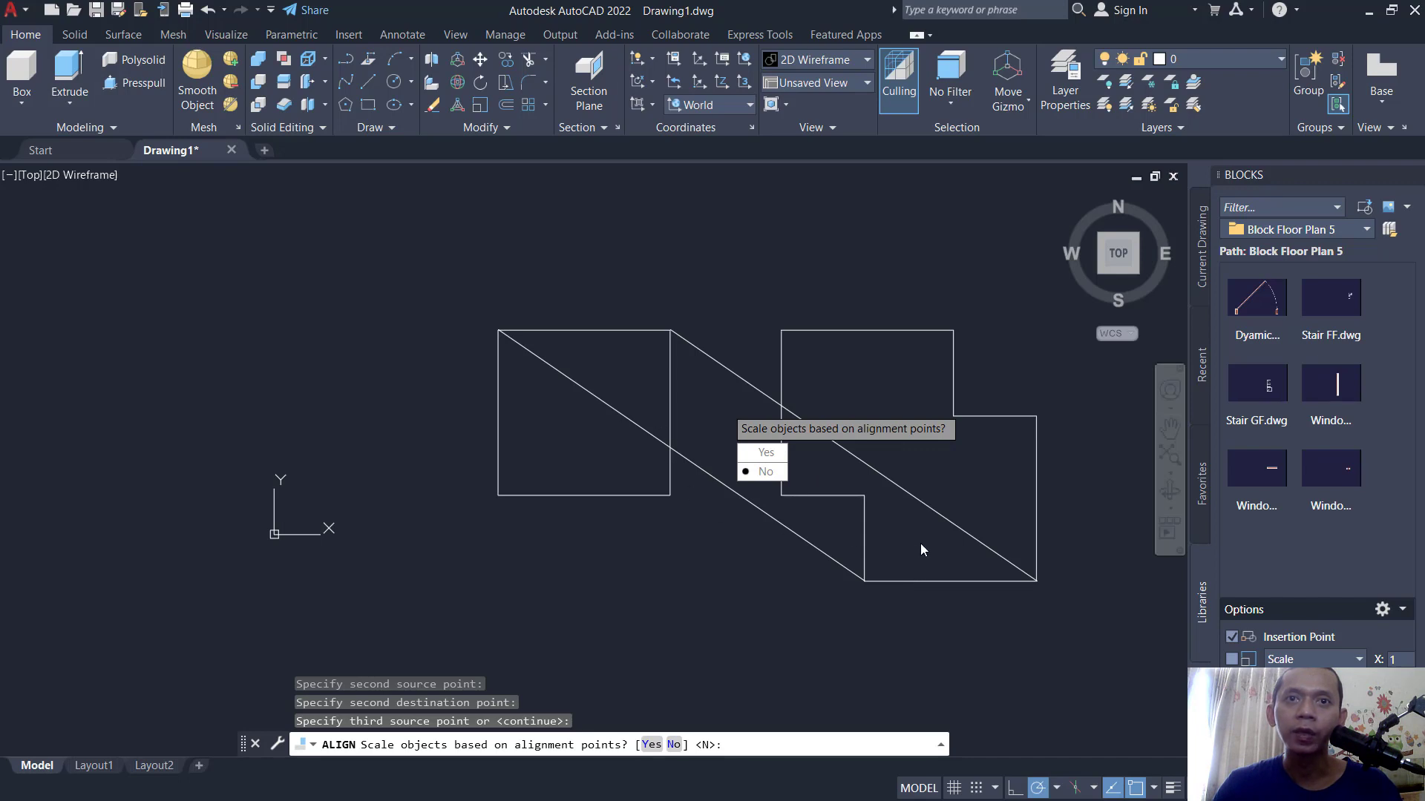
{"action": "mouse_move", "coordinate": [826, 497]}
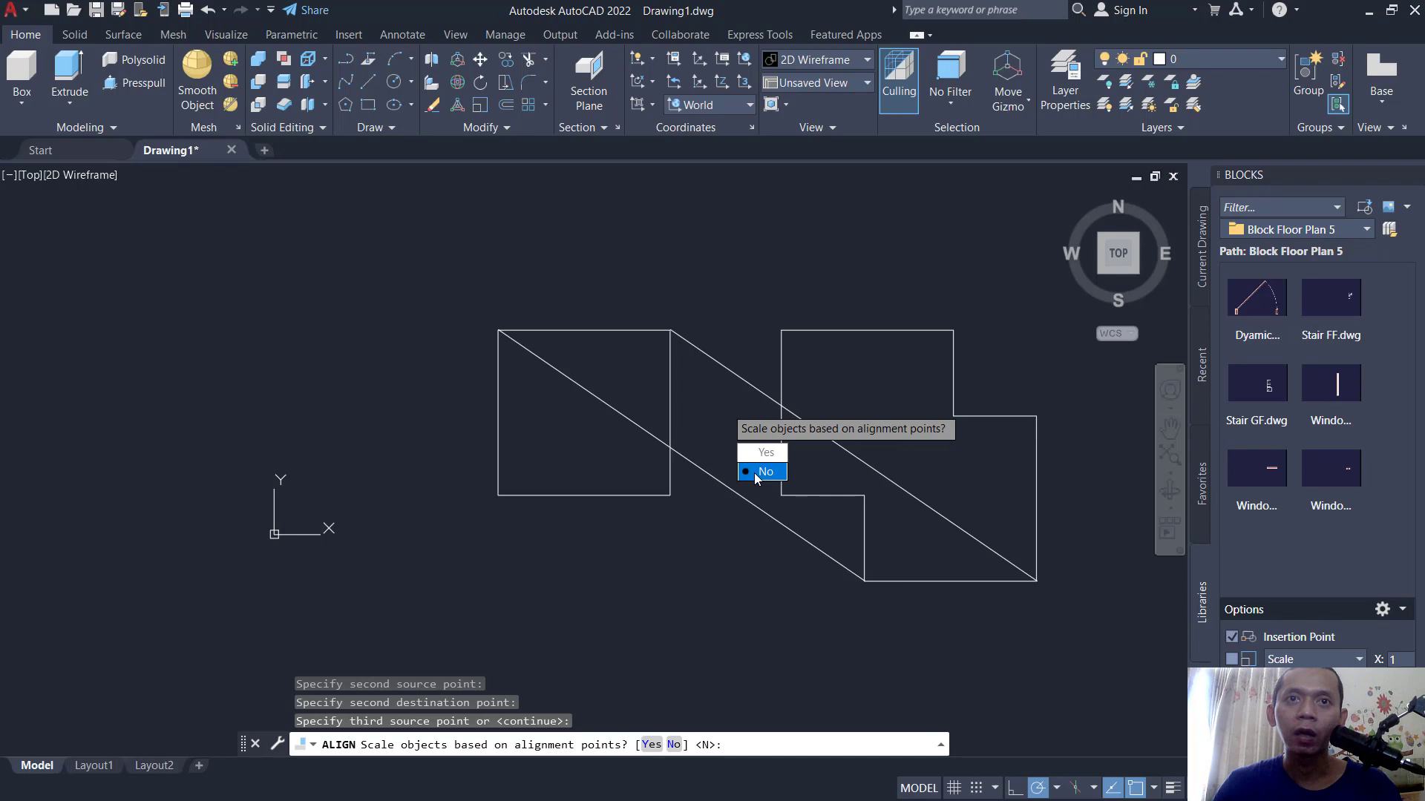
{"action": "left_click", "coordinate": [766, 472]}
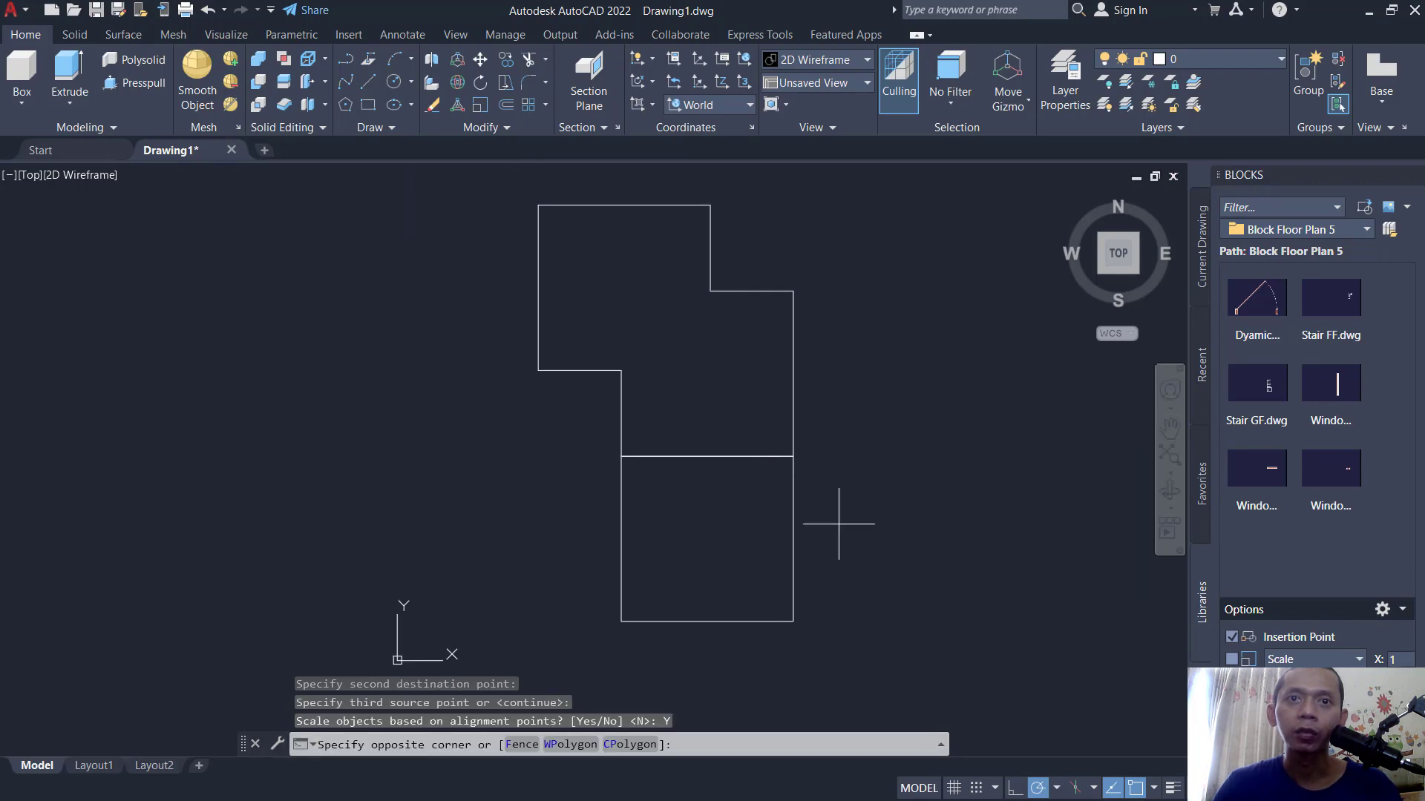
{"action": "key", "text": "Escape"}
{"action": "type", "text": "ALIGN"}
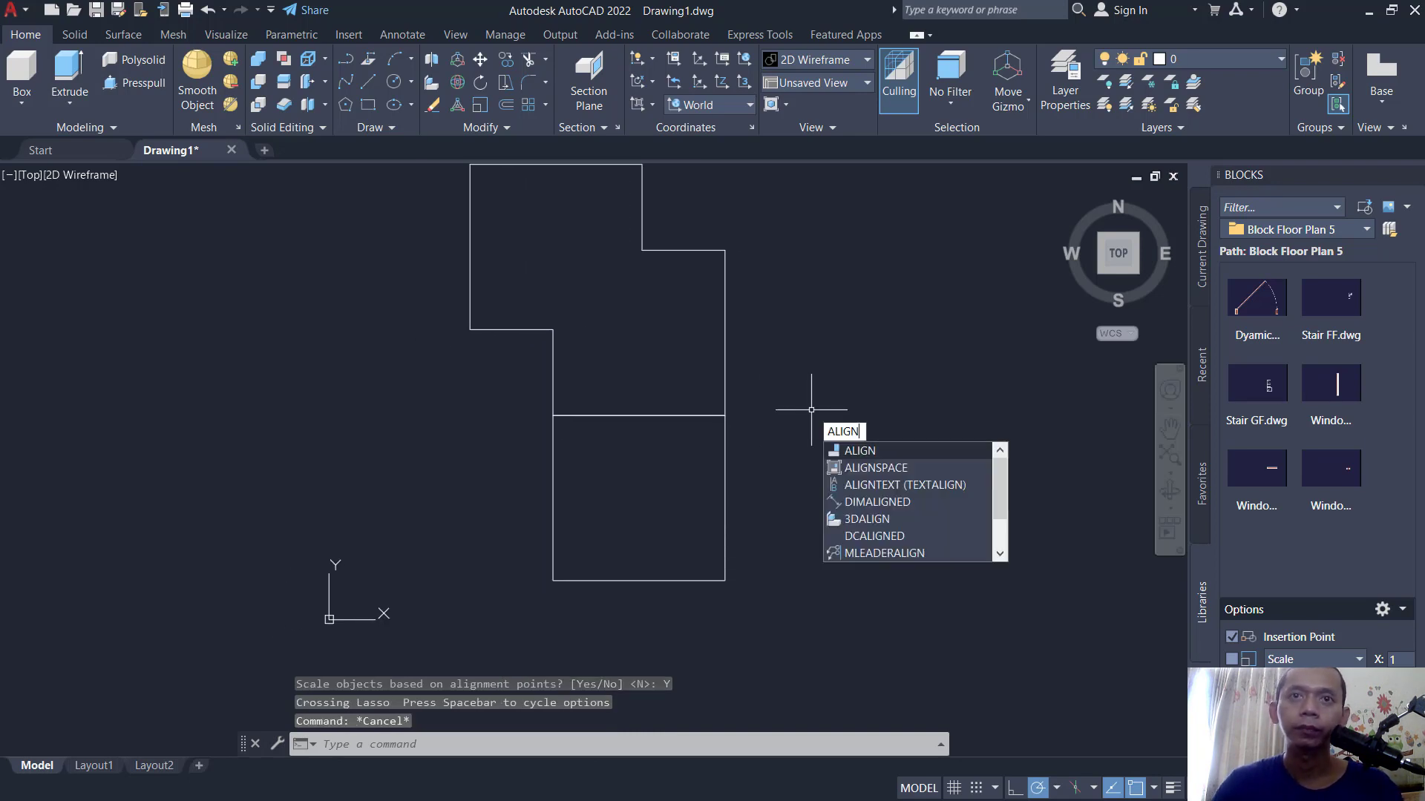
Align the L's notch corners to the square's bottom-left and top-left corners, scaling Yes.
{"action": "left_click", "coordinate": [859, 451]}
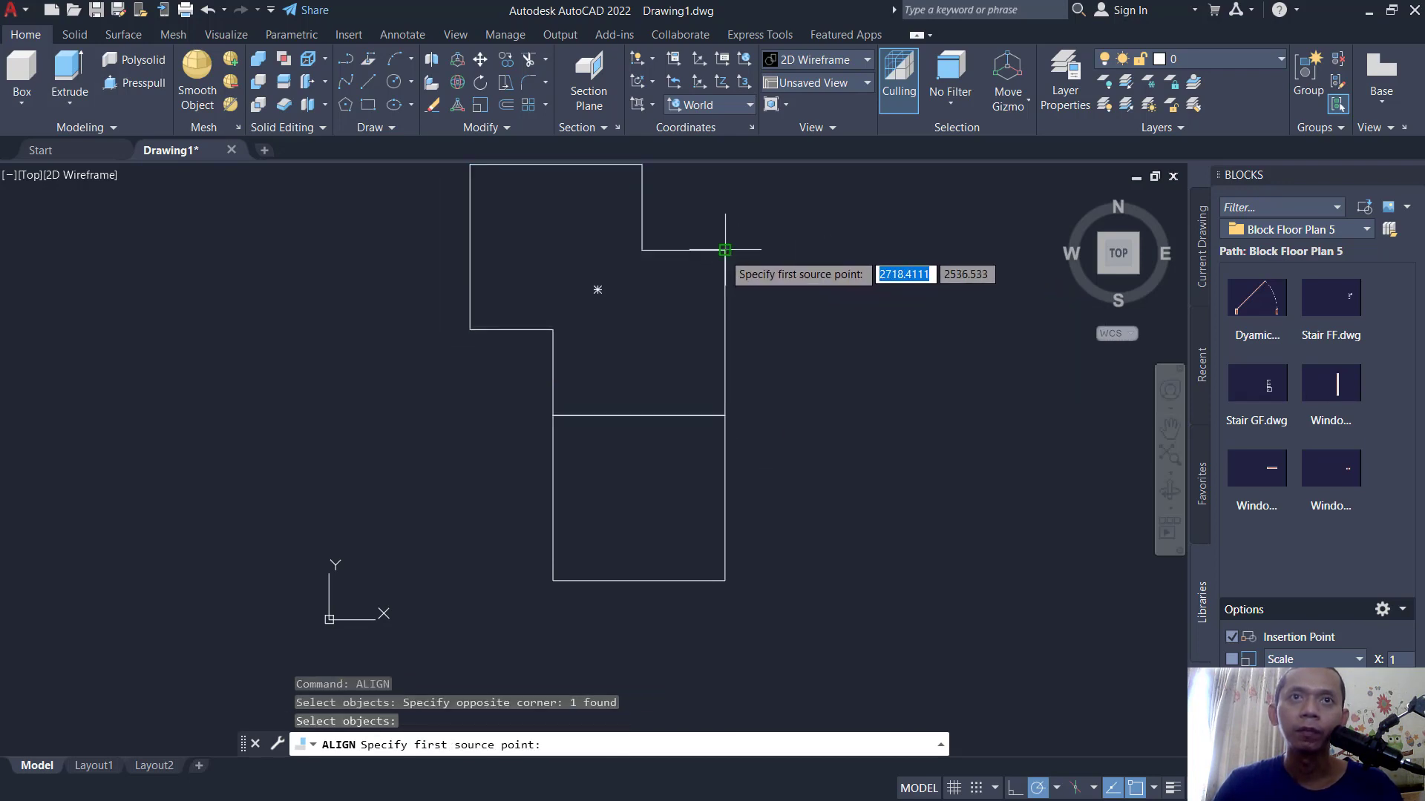
{"action": "left_click", "coordinate": [725, 249]}
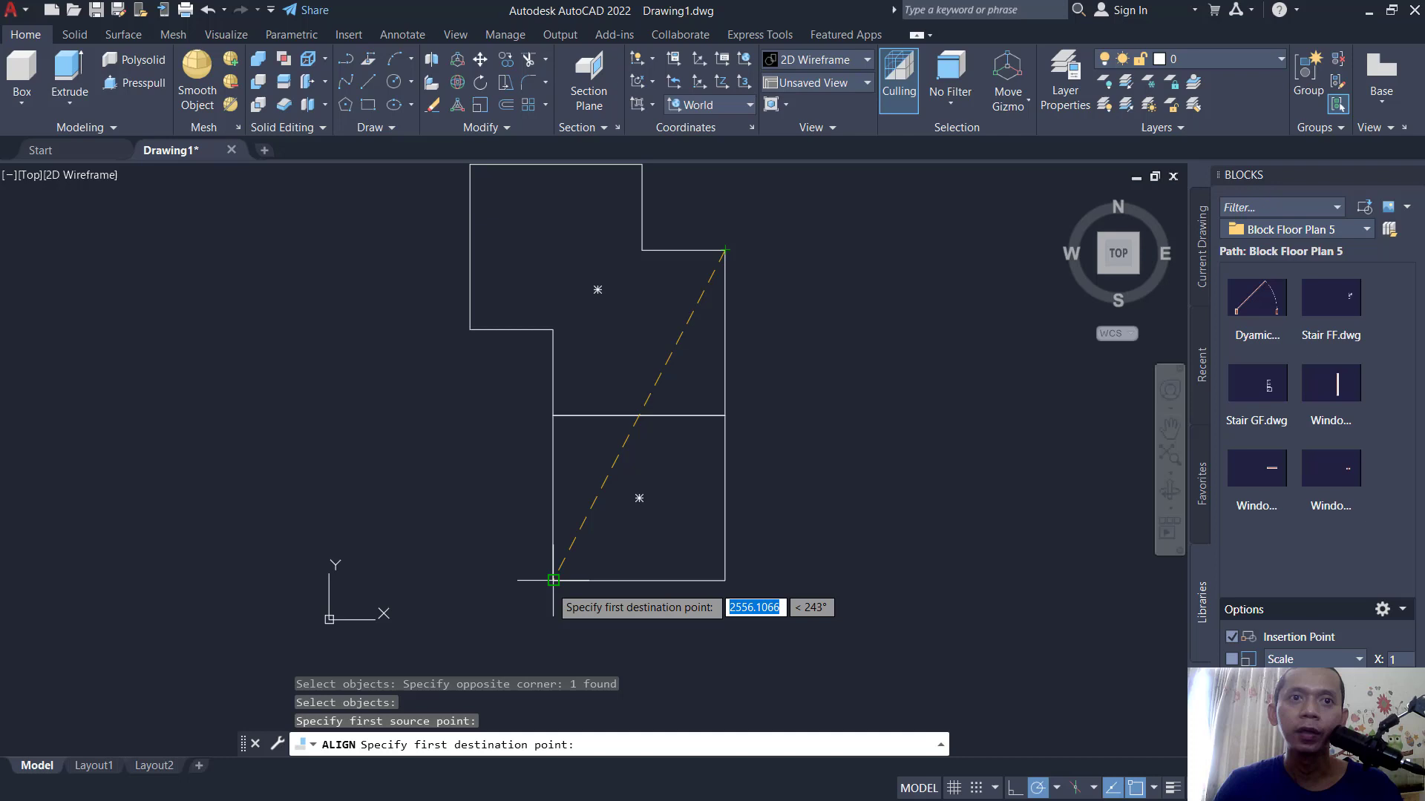
{"action": "left_click", "coordinate": [722, 252]}
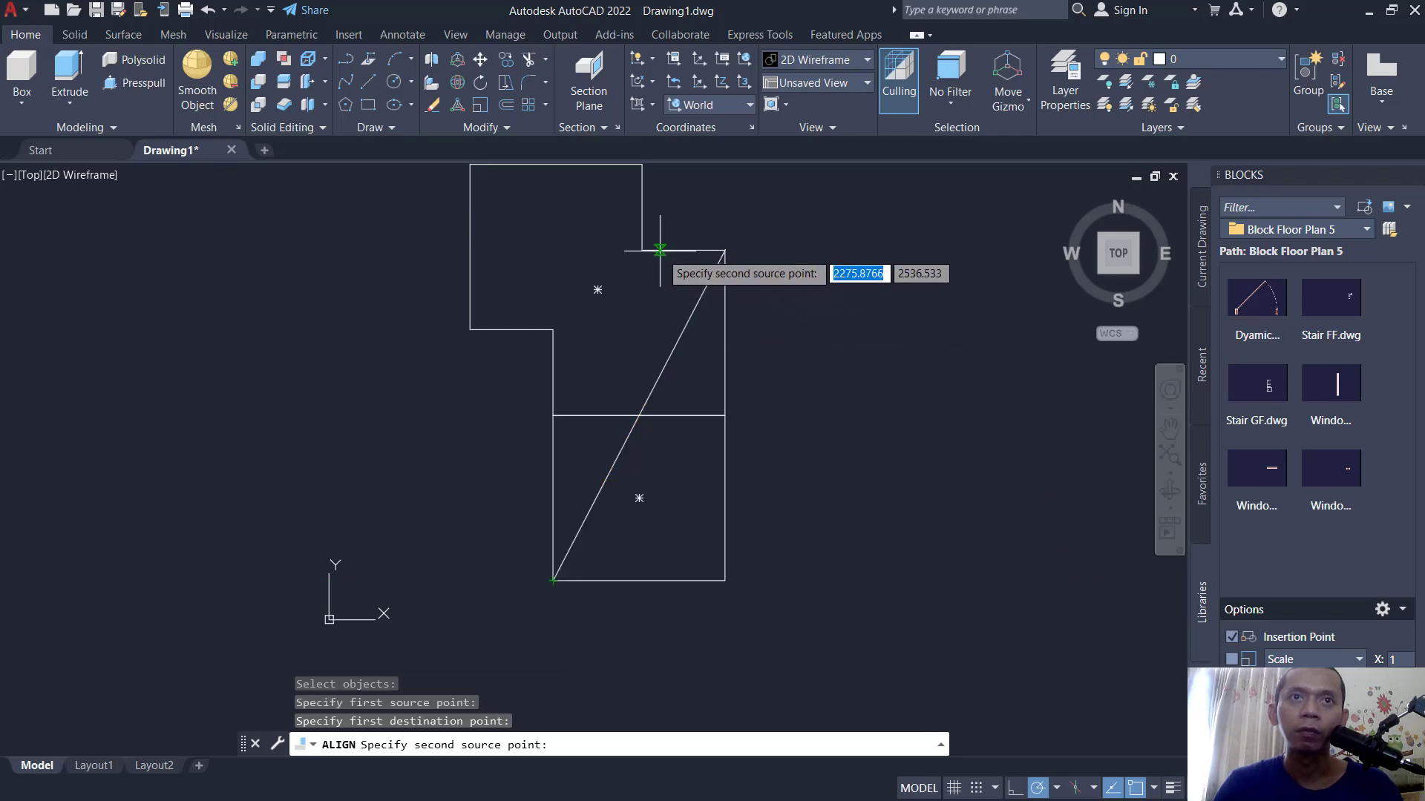
{"action": "left_click", "coordinate": [659, 250]}
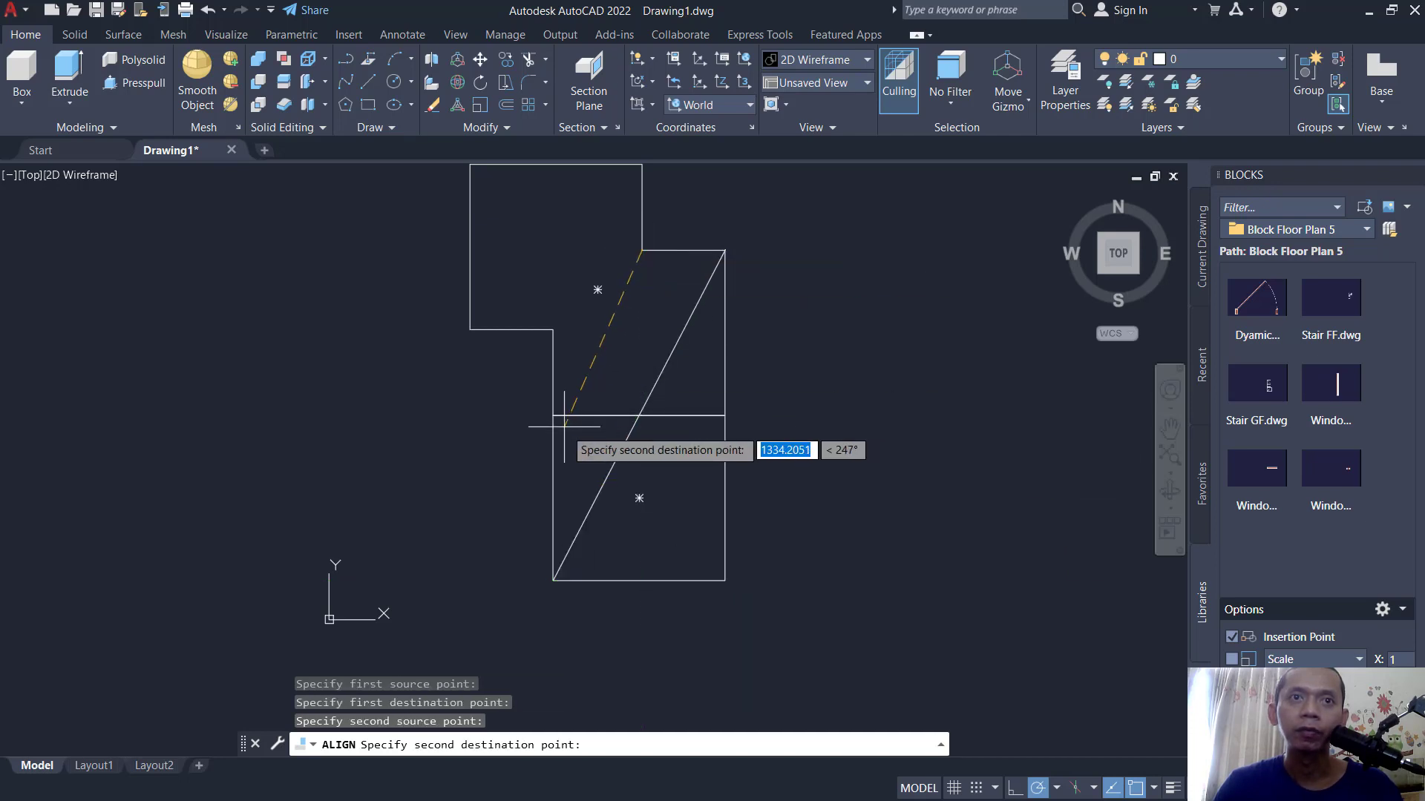
{"action": "left_click", "coordinate": [552, 414]}
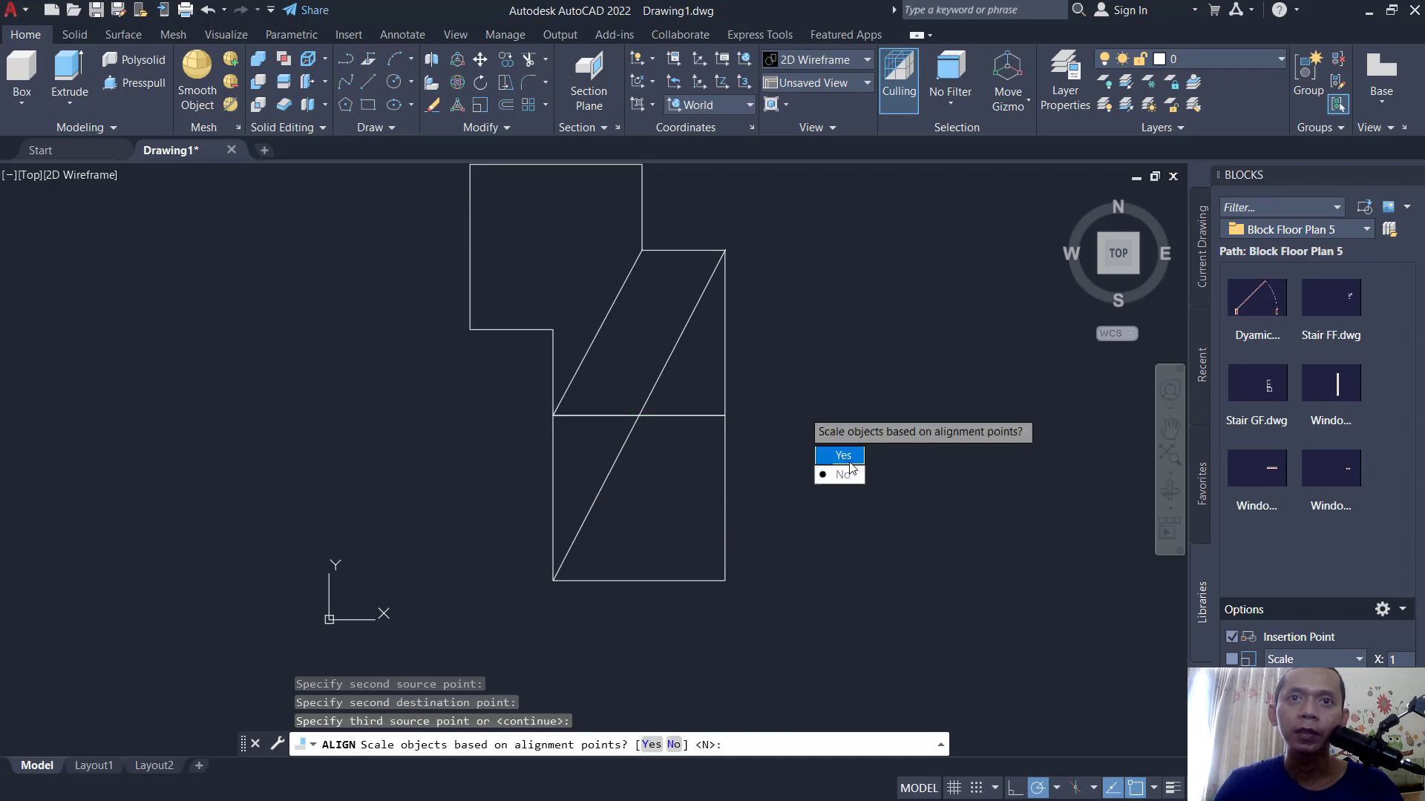
{"action": "left_click", "coordinate": [839, 455]}
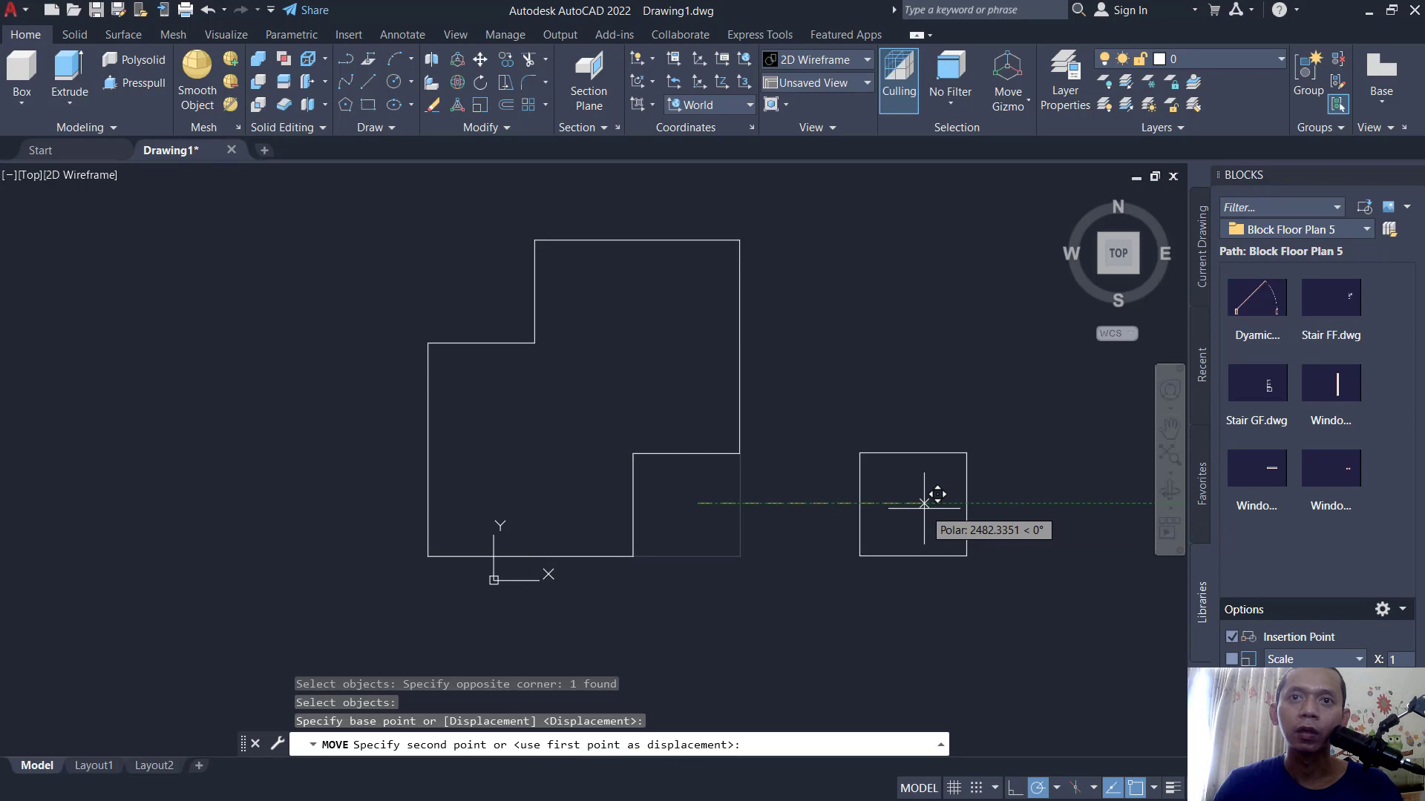
Move the square to the right of the L-shaped polyline.
{"action": "left_click", "coordinate": [737, 514]}
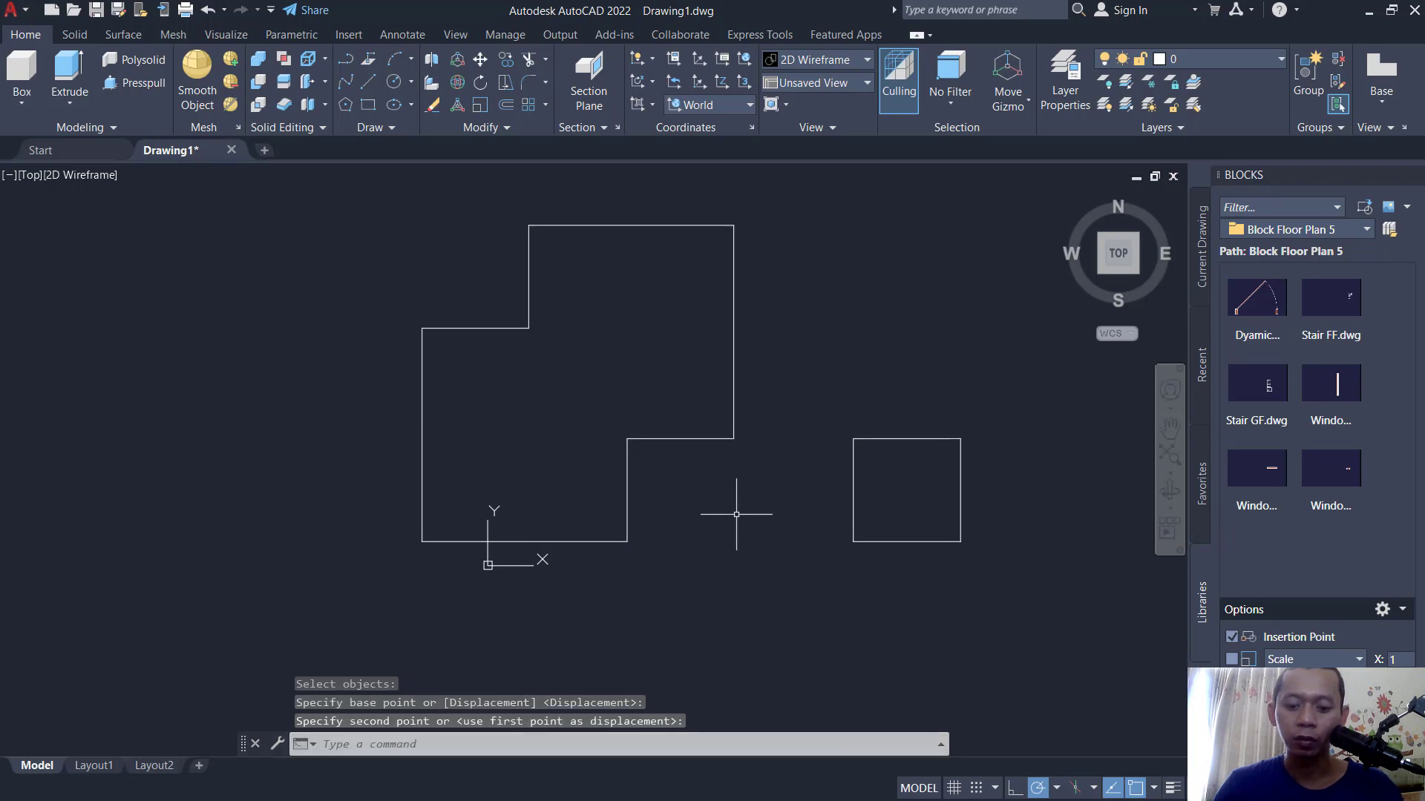
{"action": "right_click", "coordinate": [736, 515]}
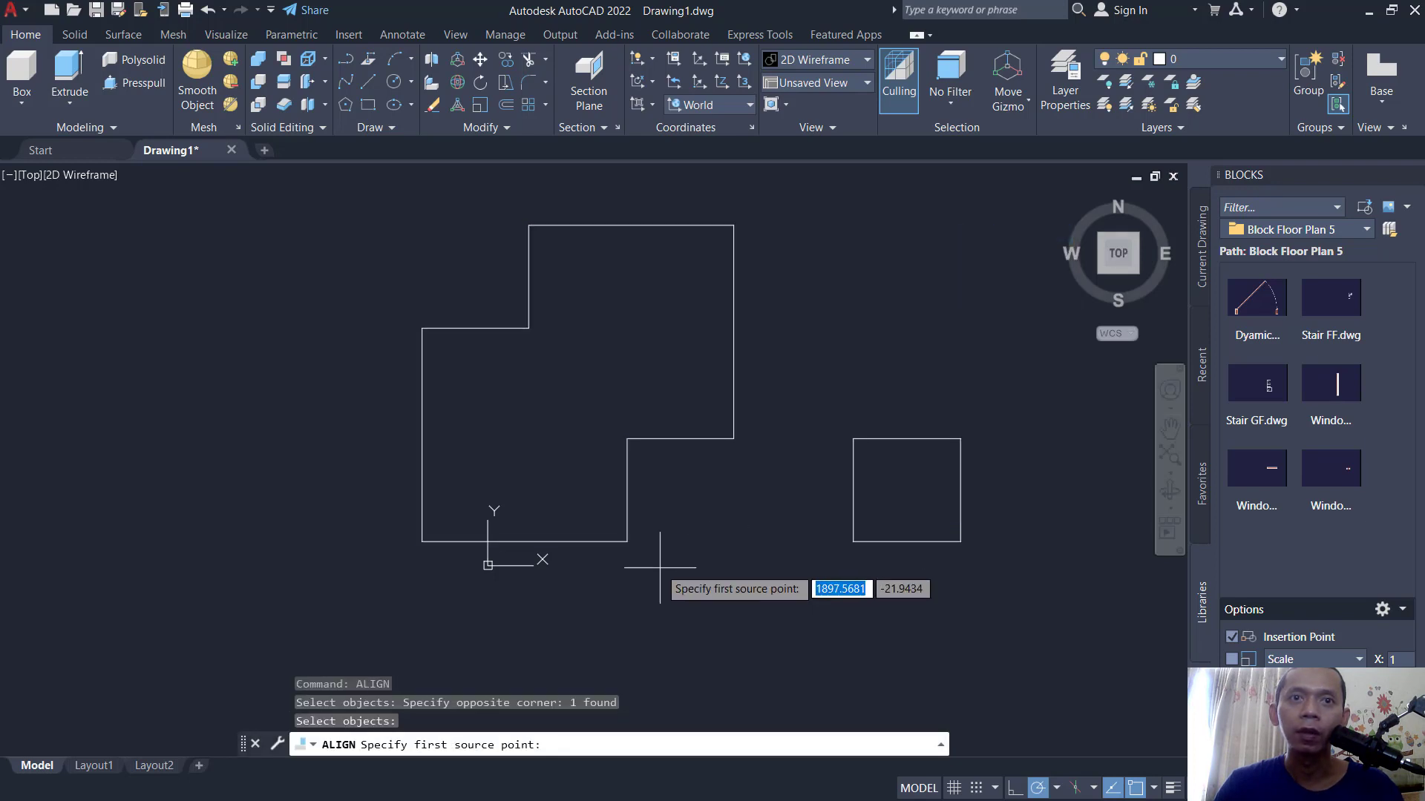
Align the L's lower corner to the square's top corners without scaling.
{"action": "left_click", "coordinate": [630, 541]}
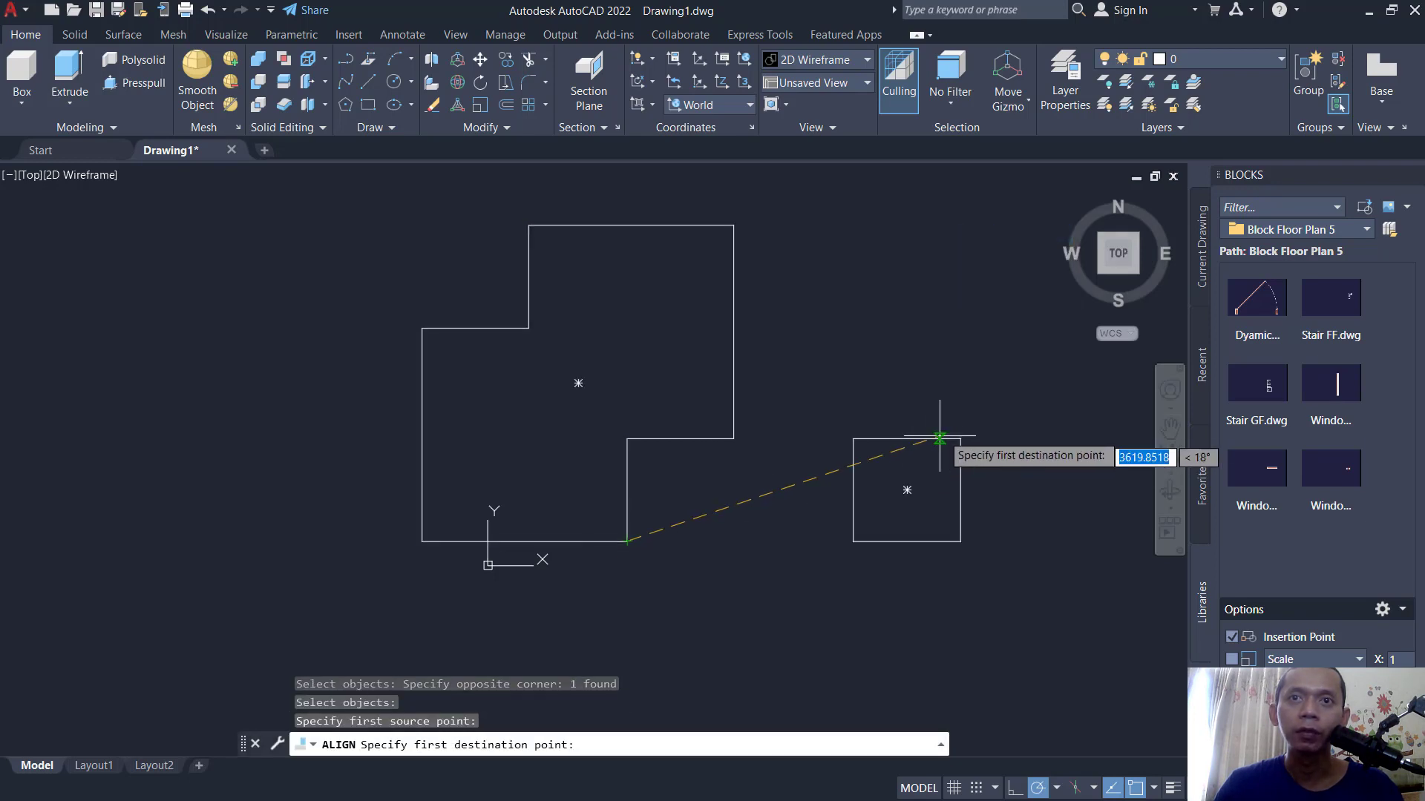
{"action": "left_click", "coordinate": [939, 437]}
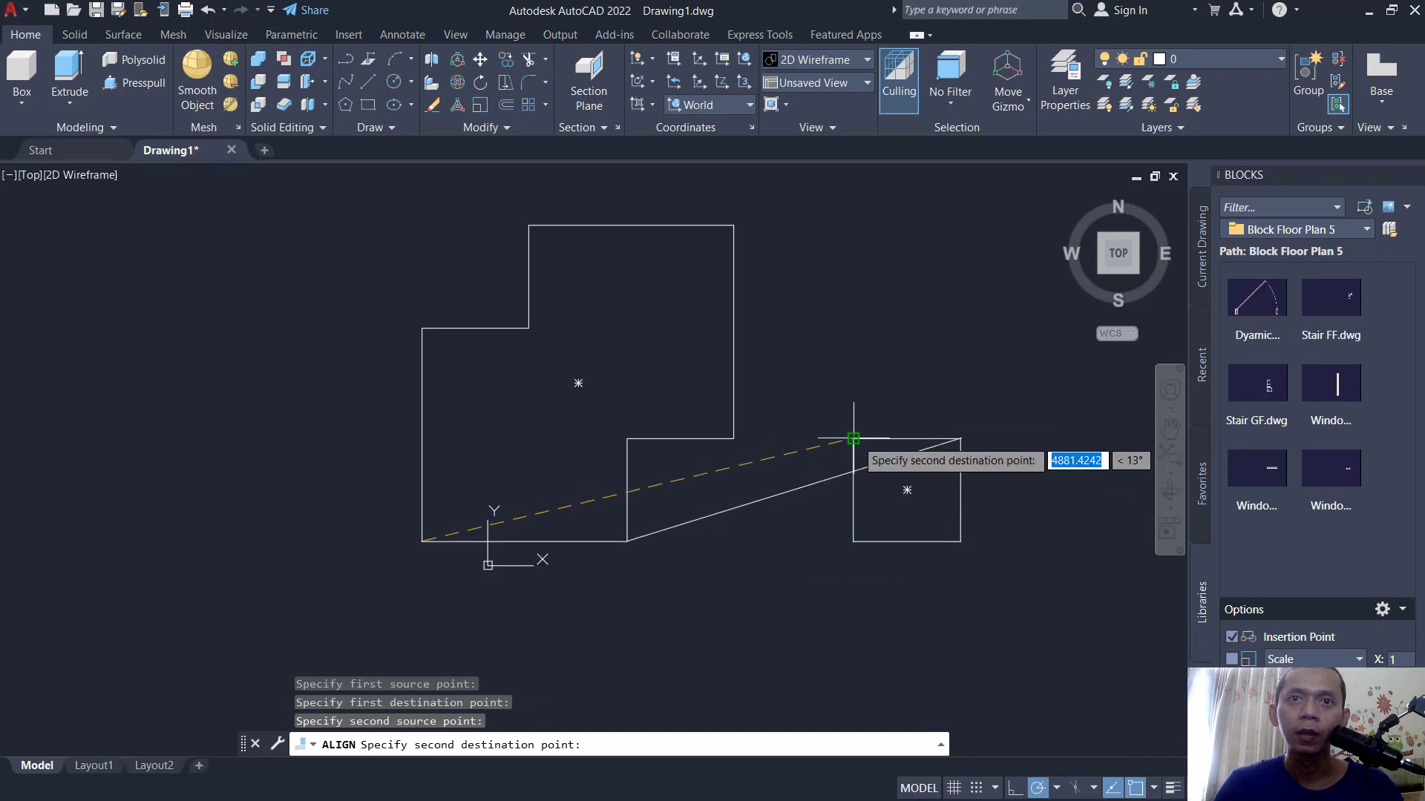
{"action": "left_click", "coordinate": [852, 438]}
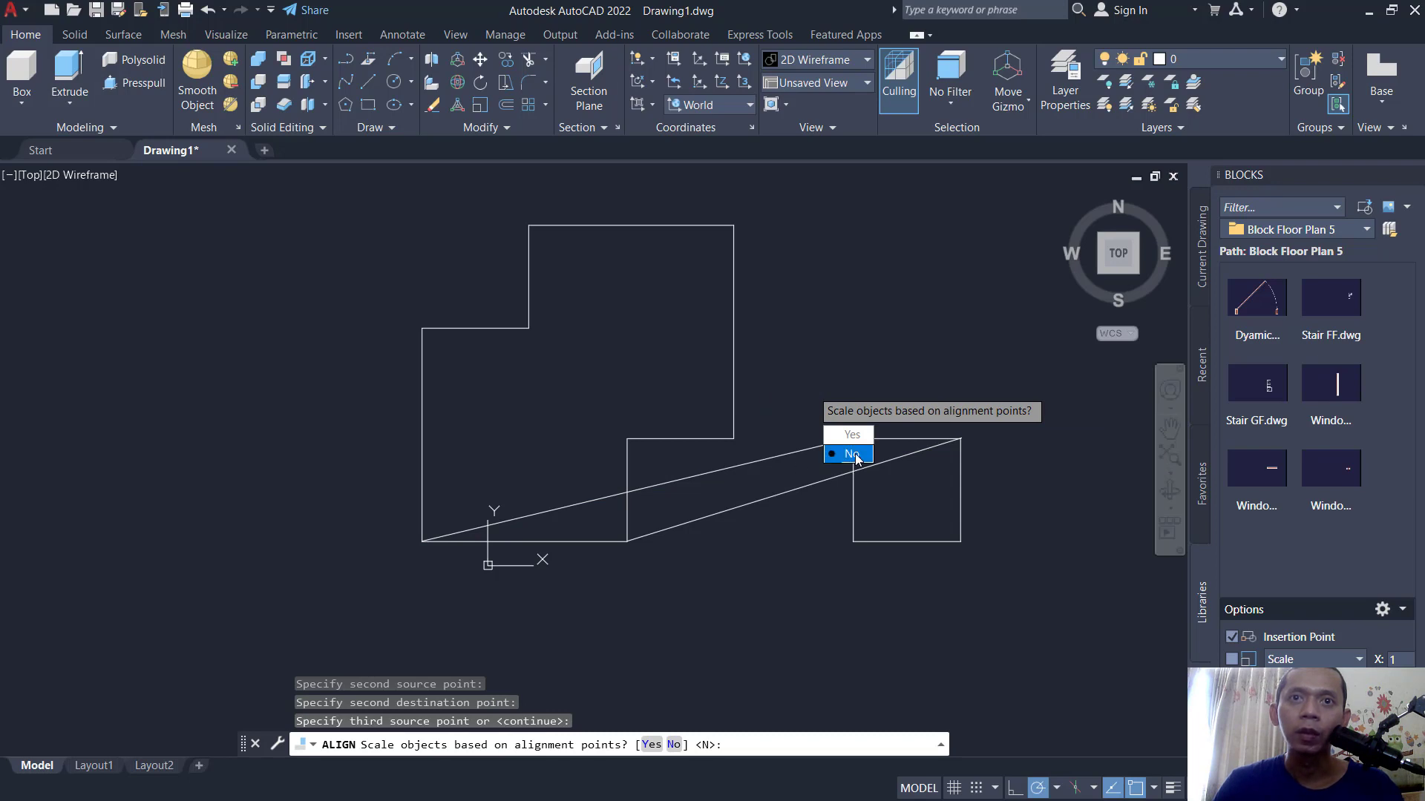
{"action": "left_click", "coordinate": [851, 453]}
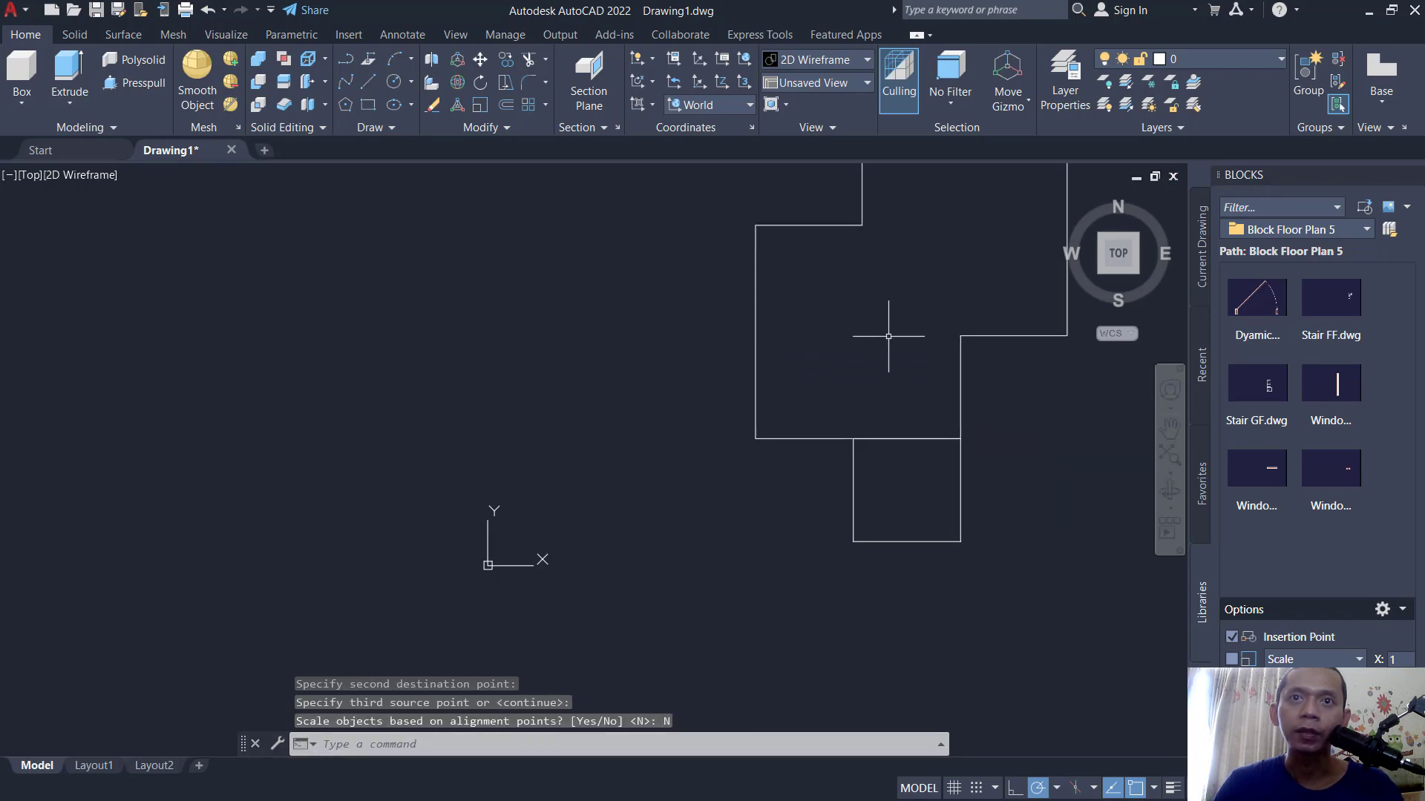